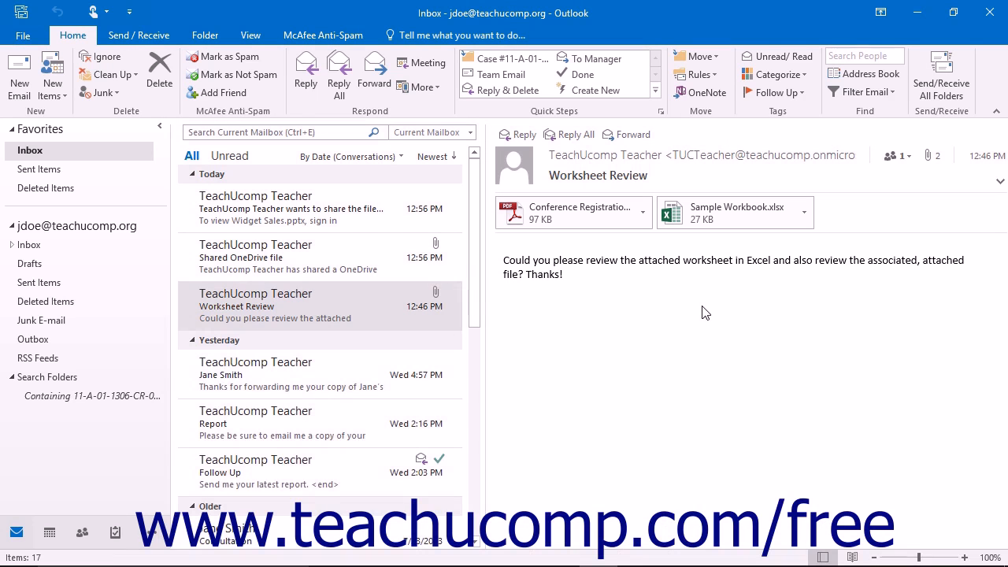
Select the Conference Registration Form.pdf attachment so its trusted-source preview warning appears
click(299, 305)
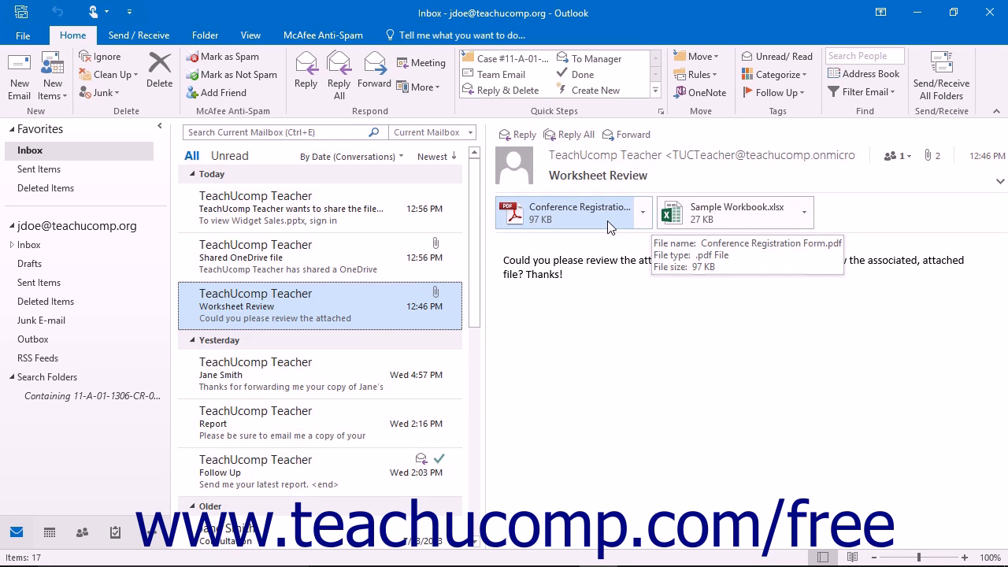
click(575, 211)
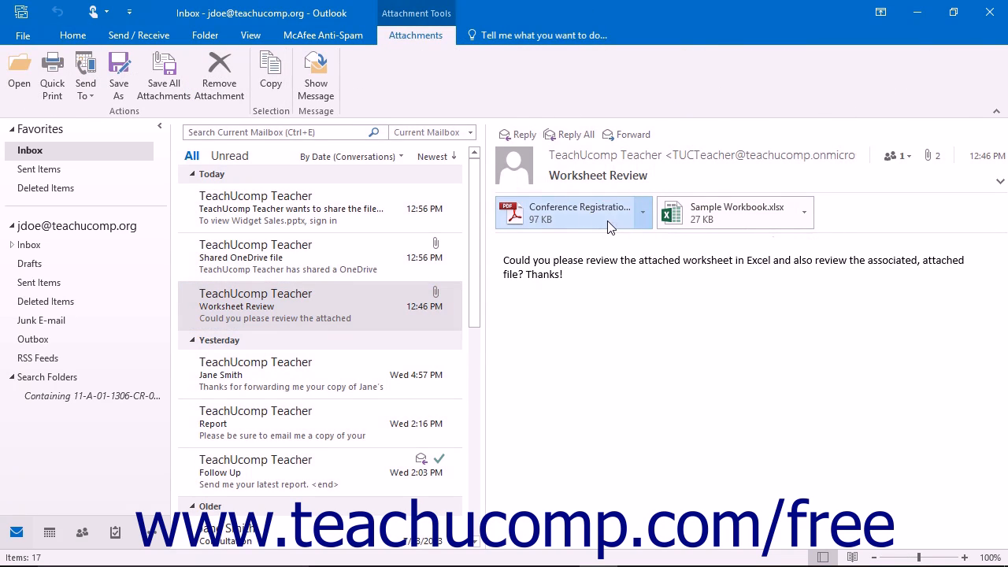
click(575, 213)
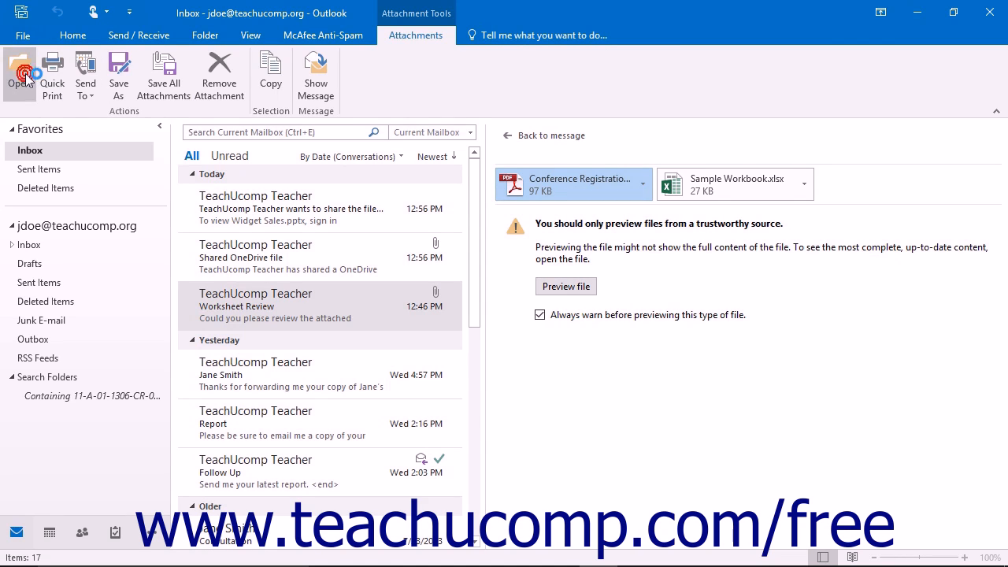
click(19, 76)
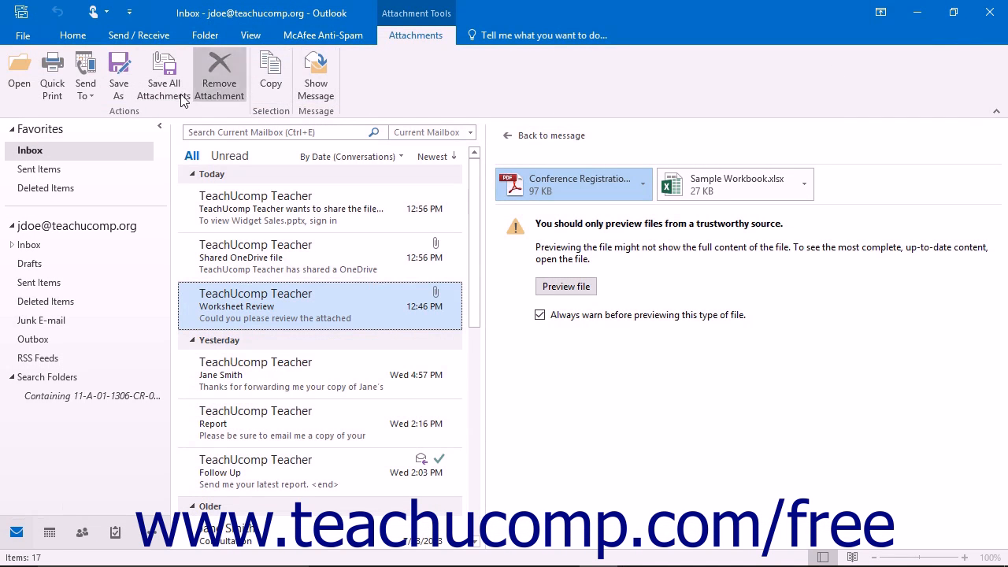
click(119, 76)
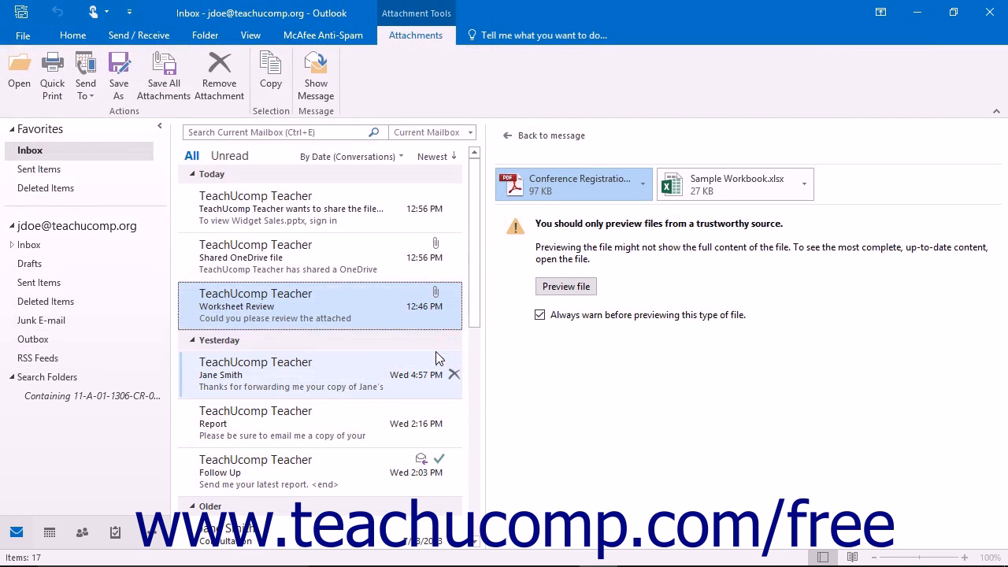
mouse_move(526, 400)
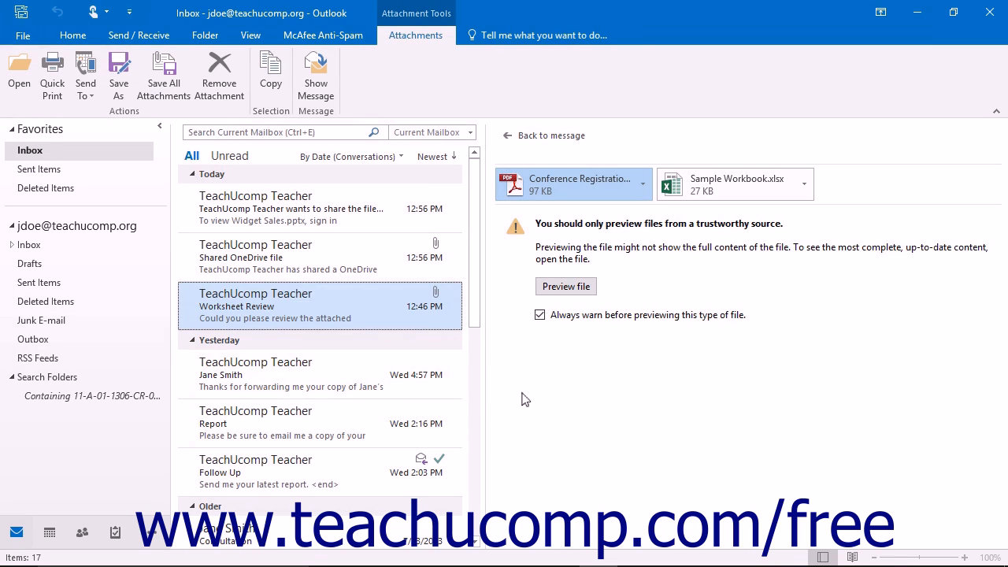
mouse_move(643, 183)
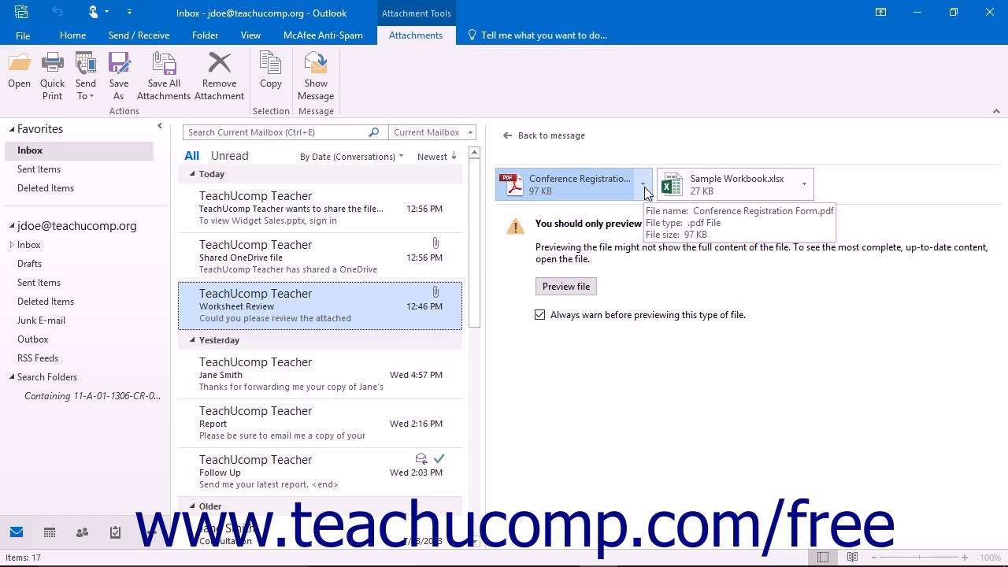
Show the Conference Registration Form.pdf actions menu, then move to the Shared OneDrive file email
click(643, 184)
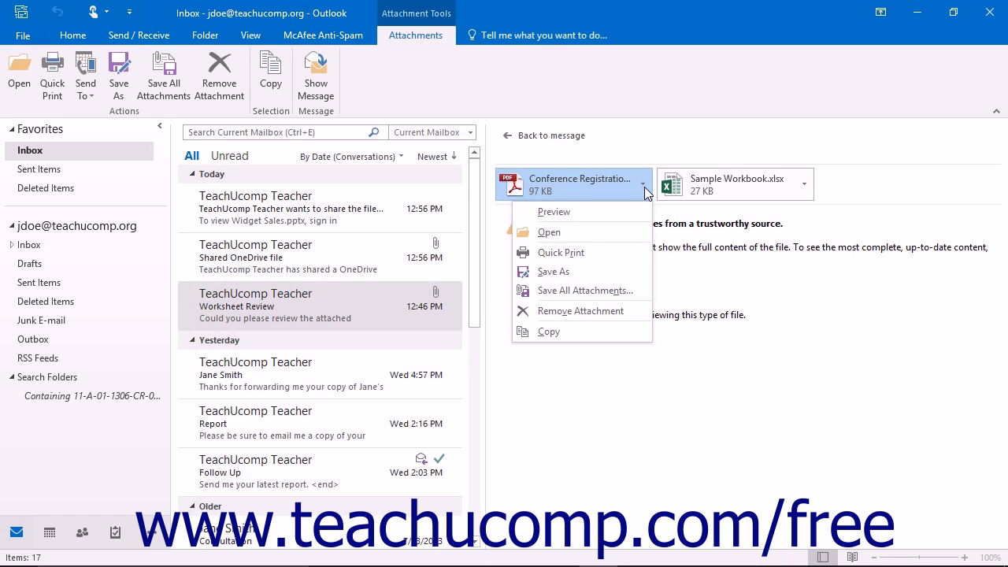
mouse_move(356, 245)
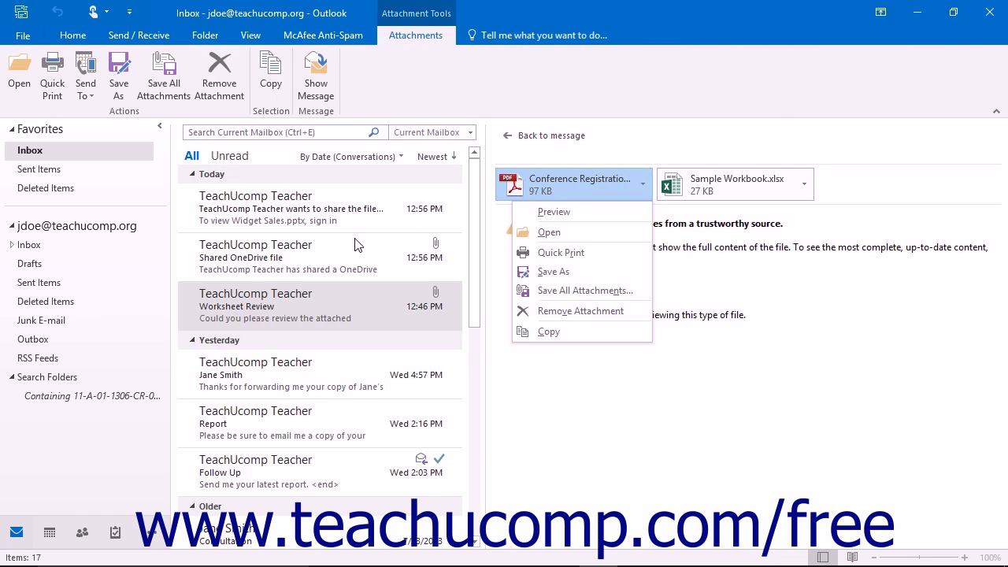
click(555, 211)
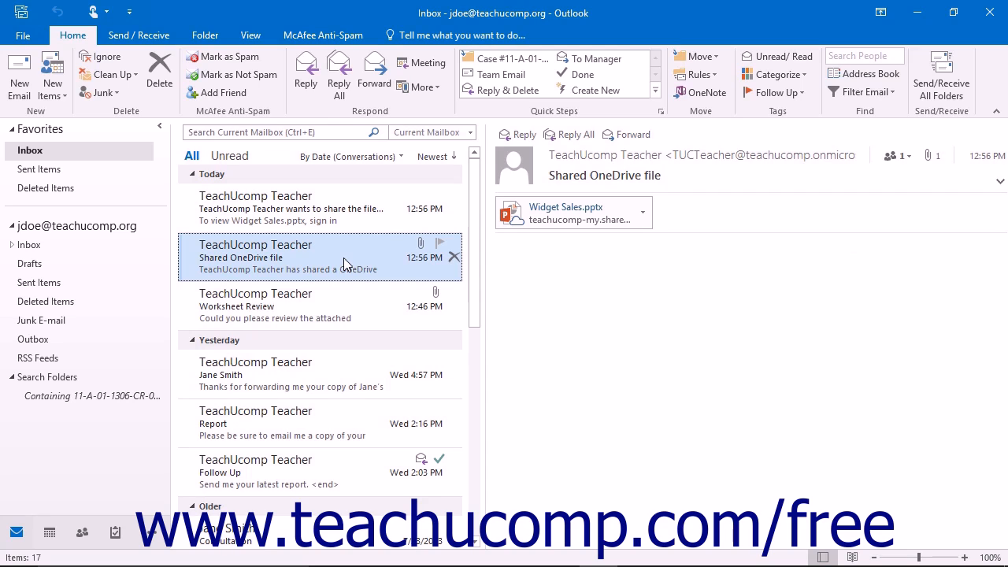
mouse_move(473, 296)
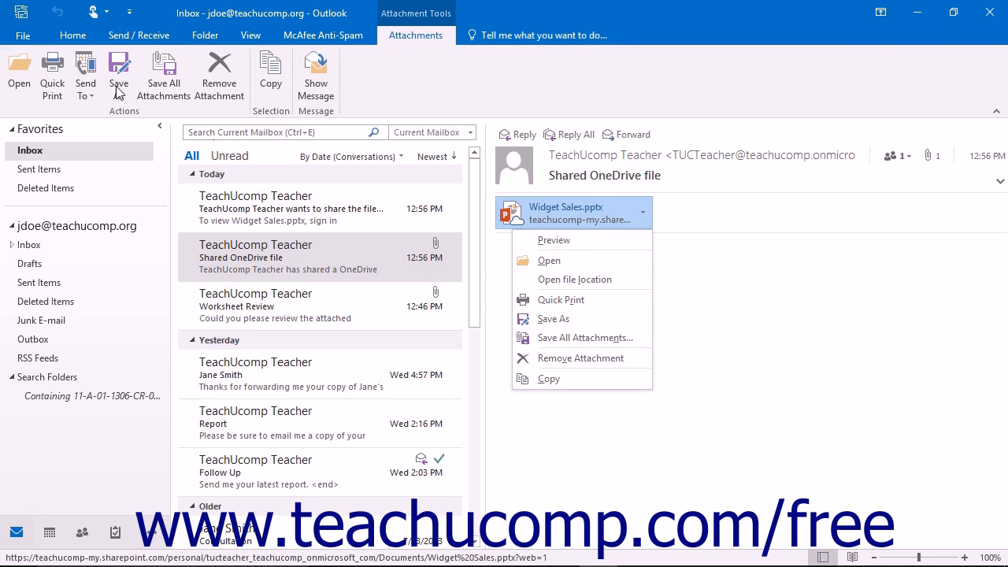
mouse_move(177, 120)
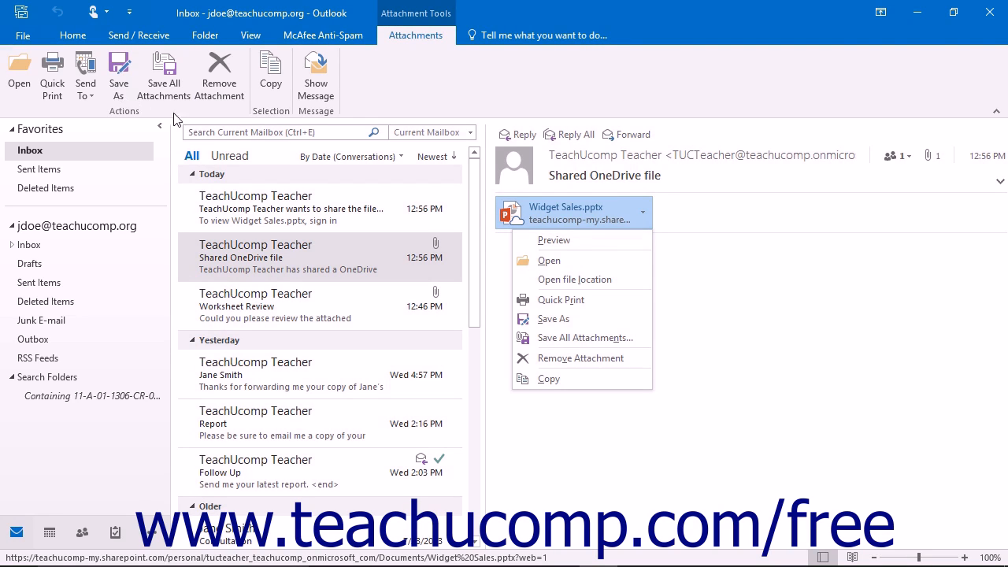
mouse_move(620, 240)
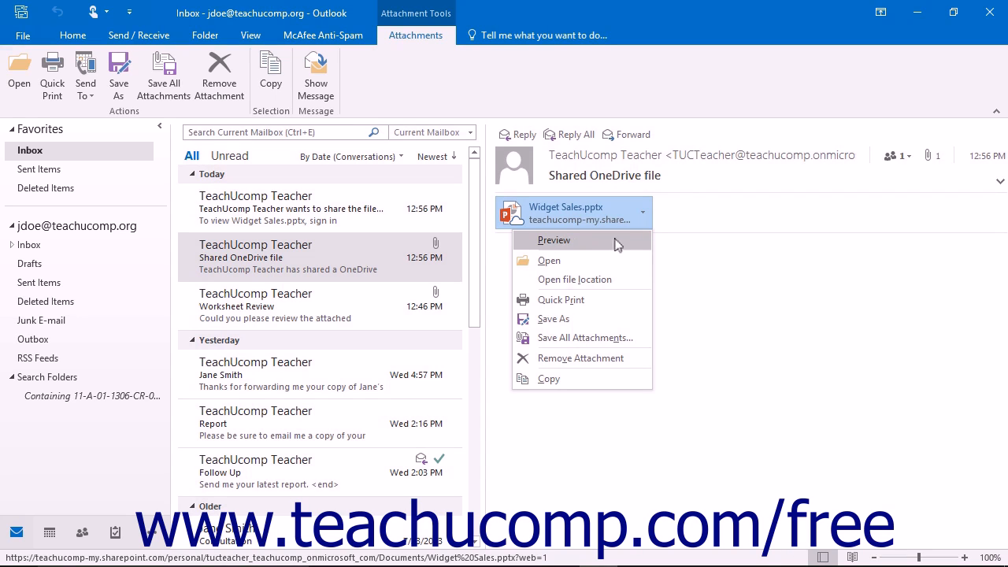
mouse_move(555, 318)
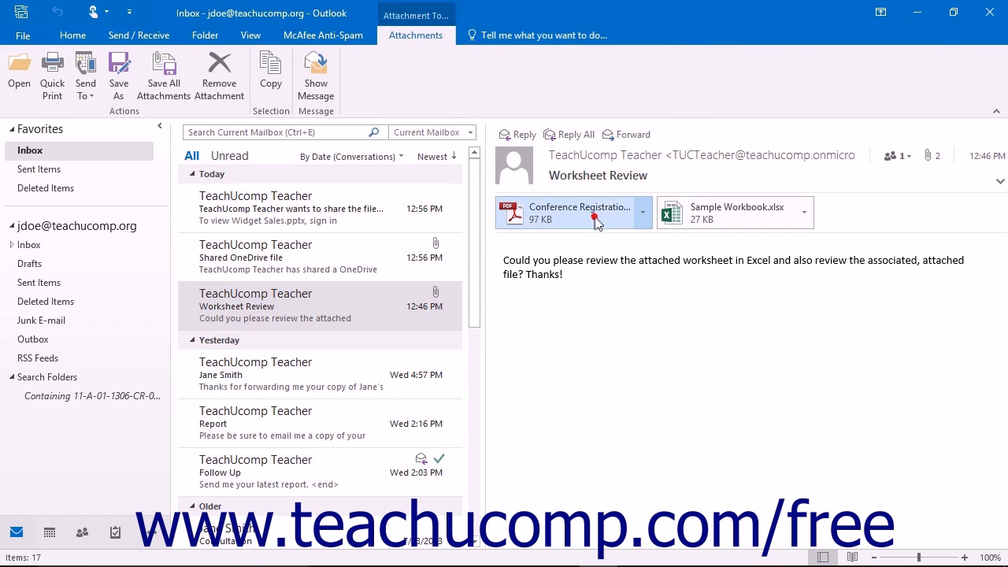
Bring up Save All Attachments listing the registration form PDF and the Excel workbook
click(574, 212)
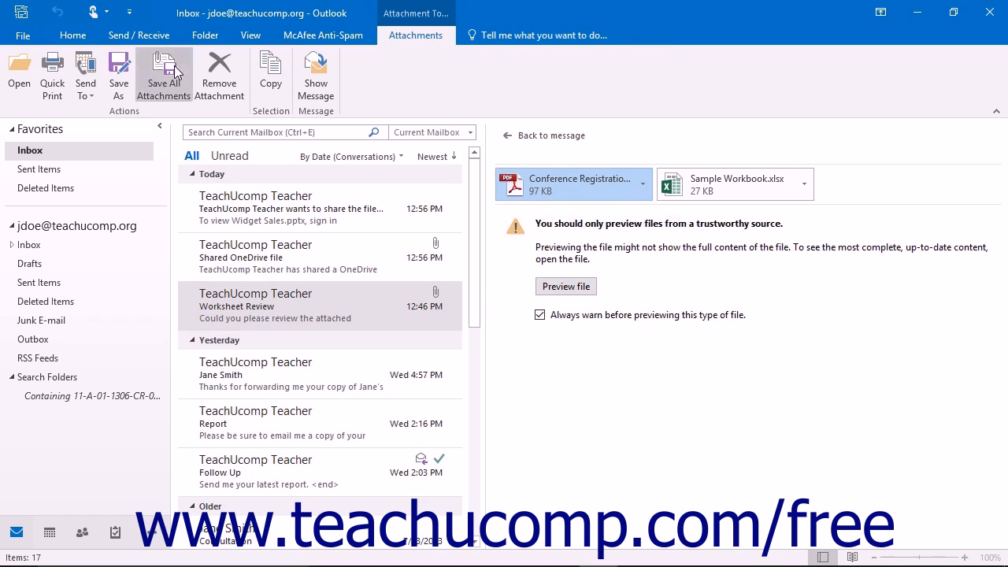
mouse_move(163, 75)
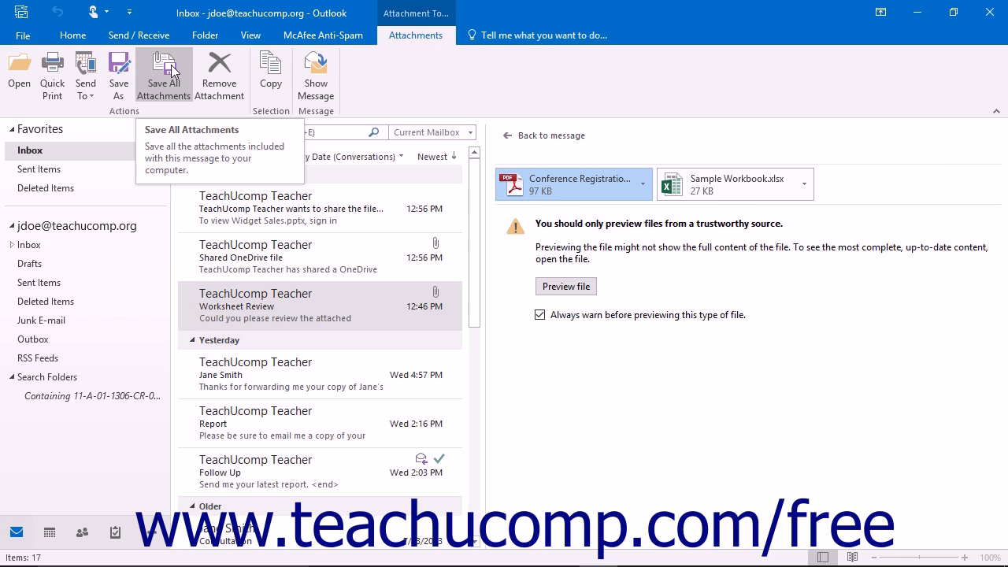
click(163, 75)
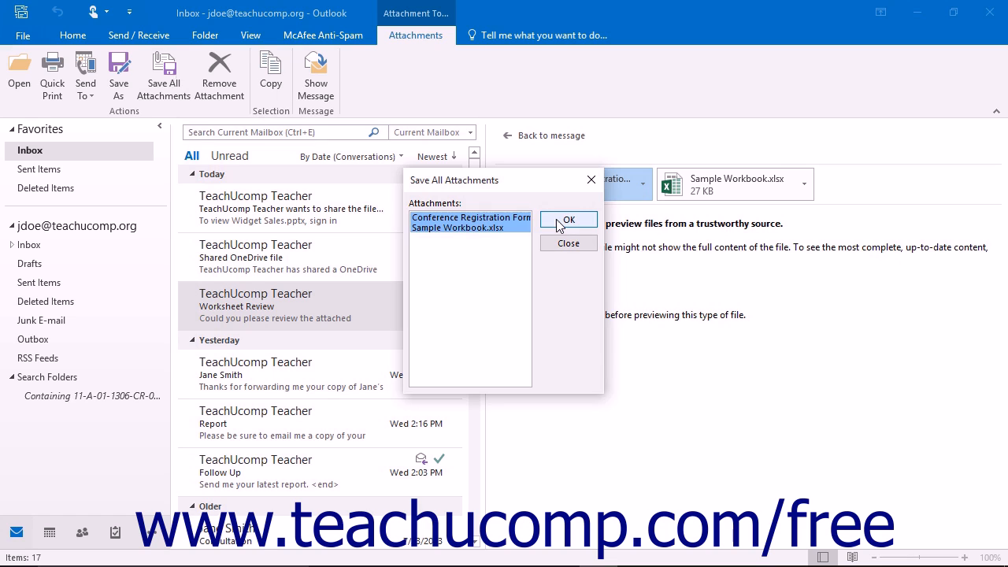
mouse_move(508, 227)
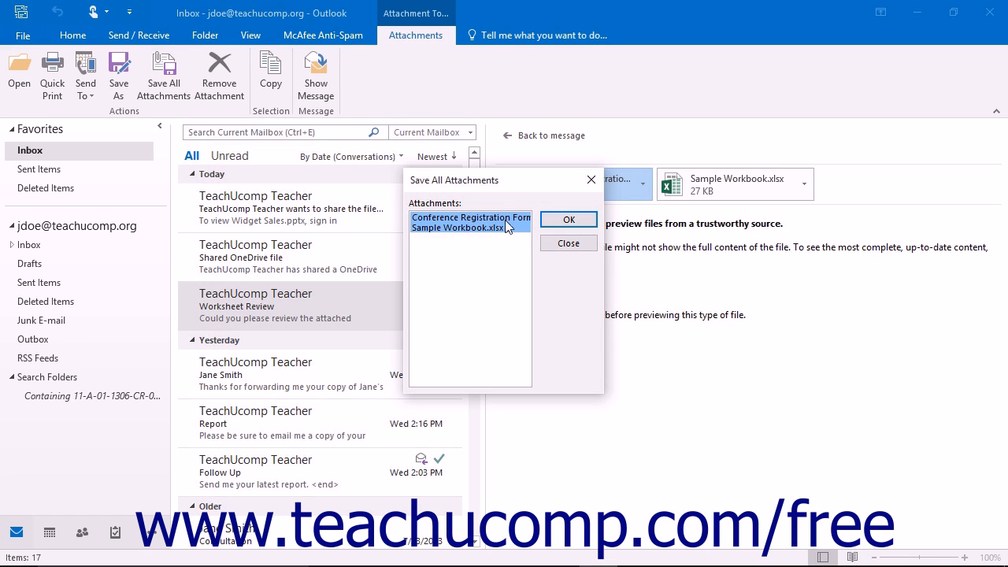
Save both attachments to This PC > Documents, replacing the existing Conference Registration Form.pdf
click(567, 219)
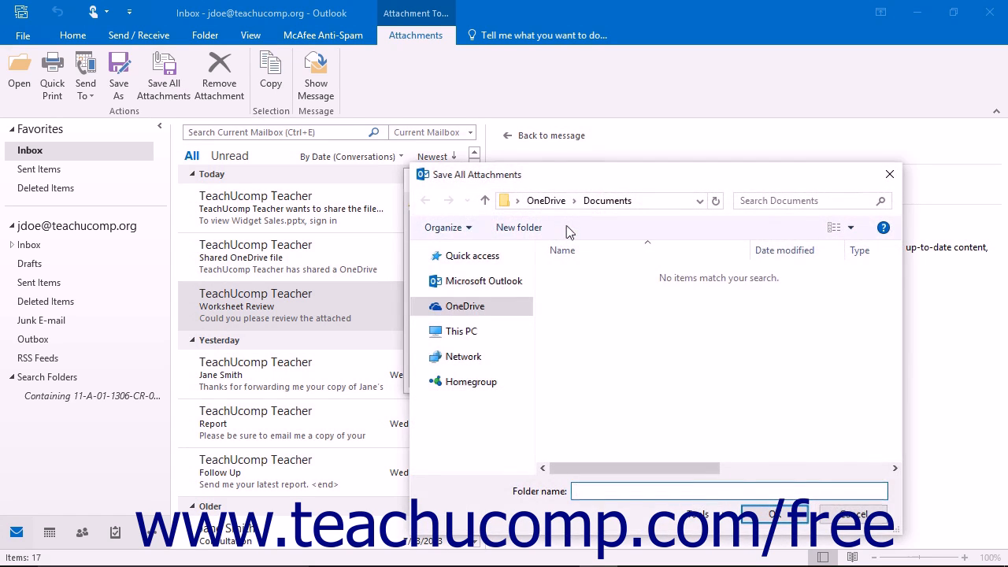
click(728, 492)
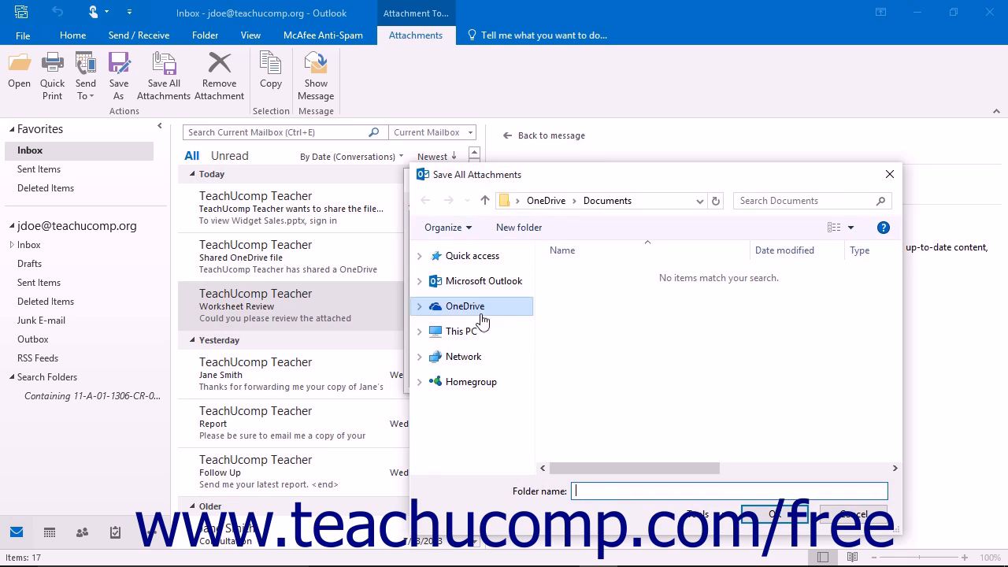
click(460, 331)
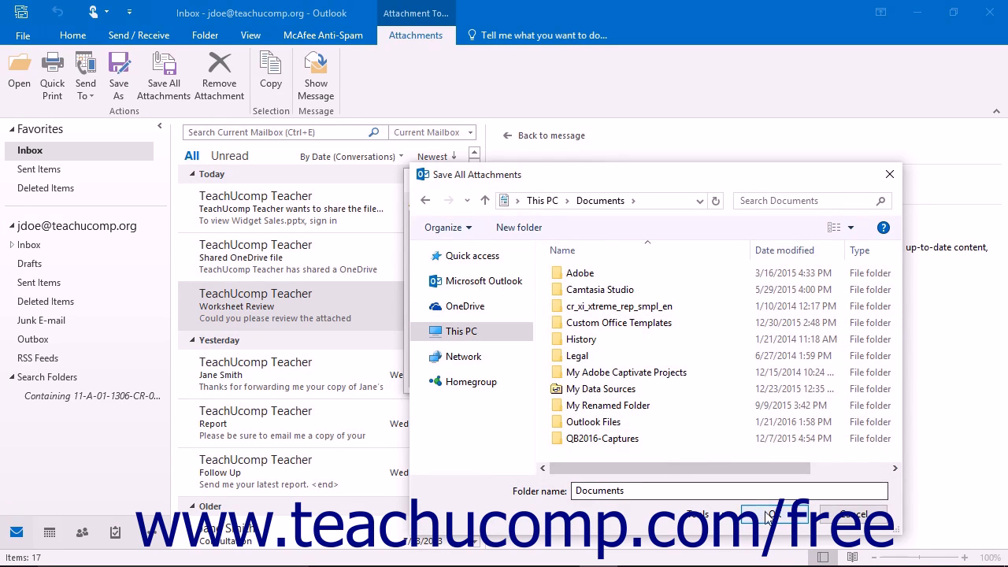
click(772, 513)
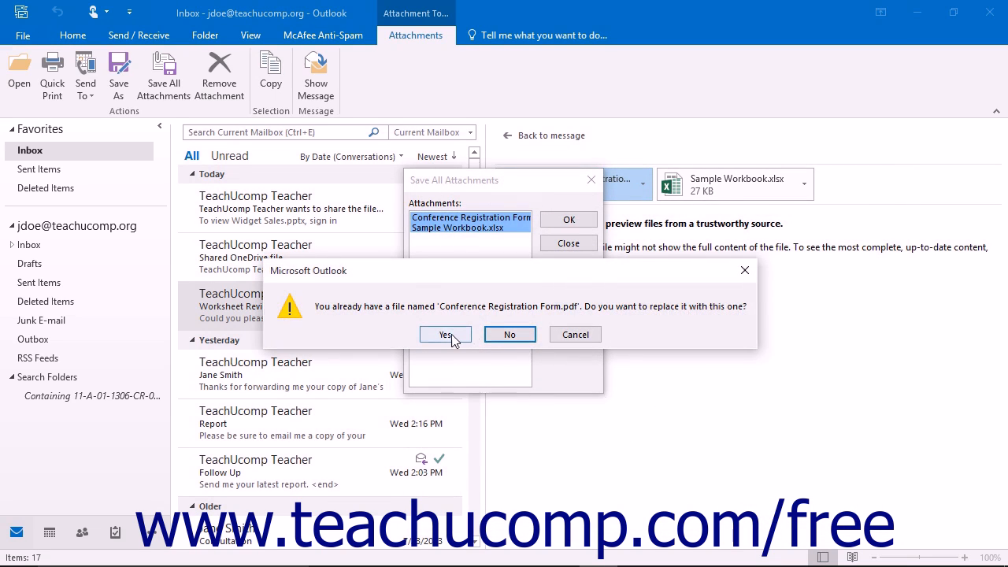
click(445, 334)
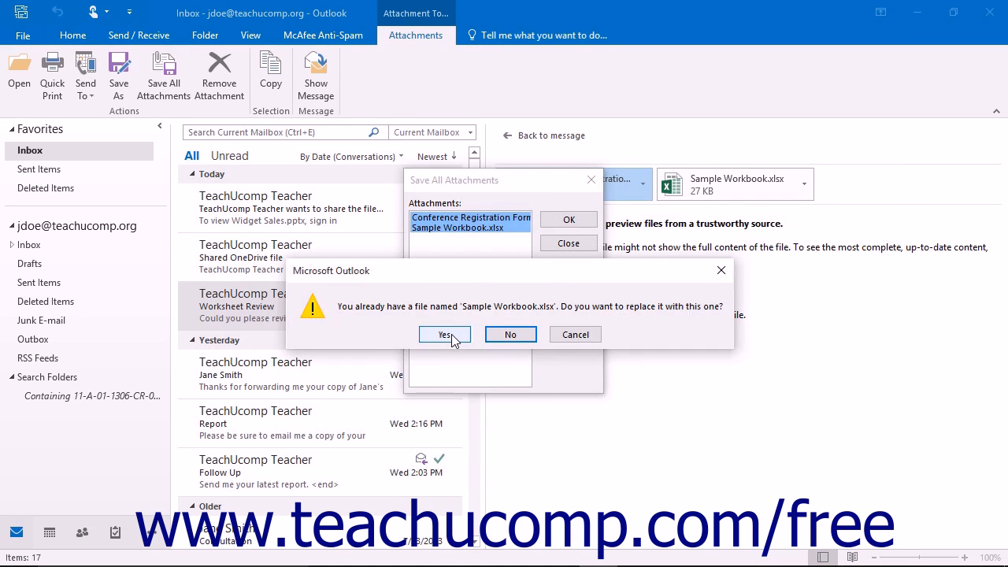